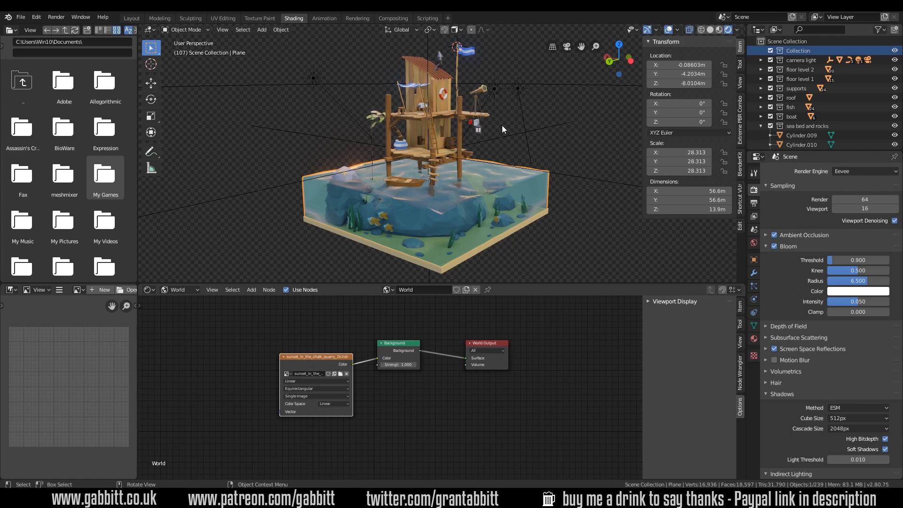
mouse_move(496, 139)
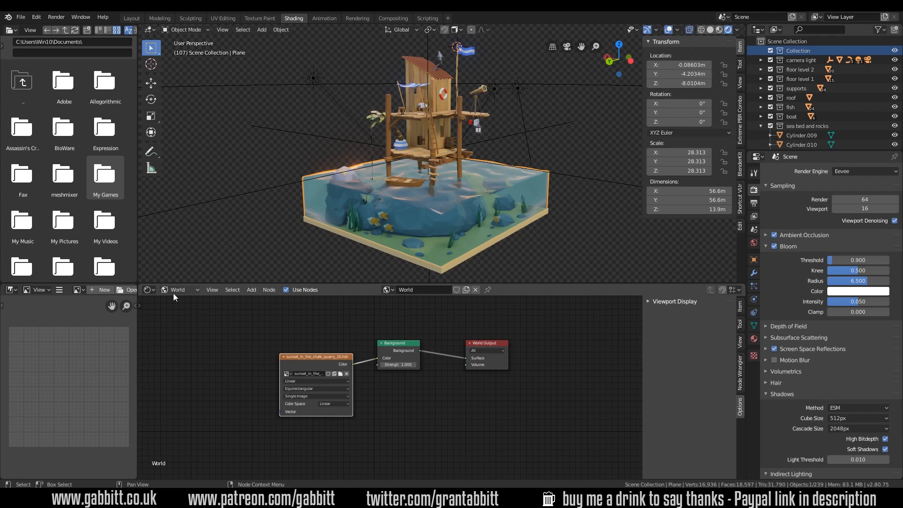
- Set the Shader Editor's shader type to World to show the background nodes
click(179, 290)
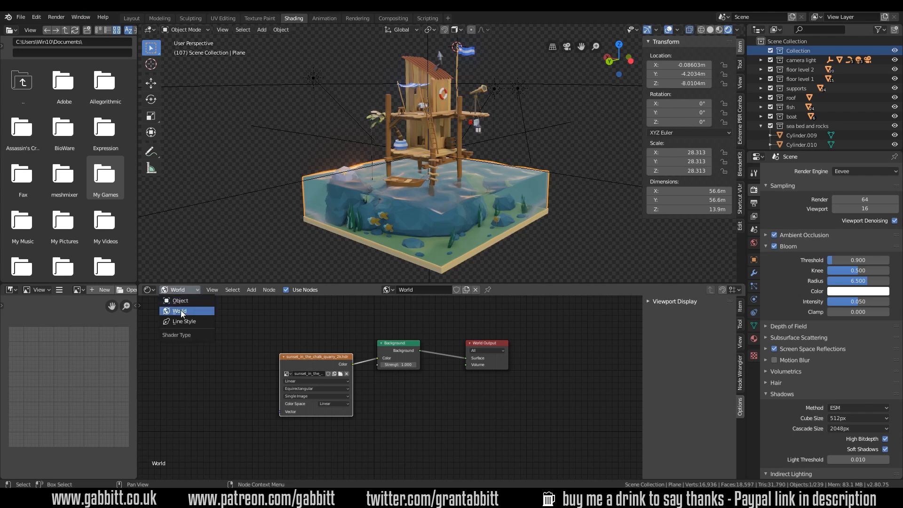
click(179, 310)
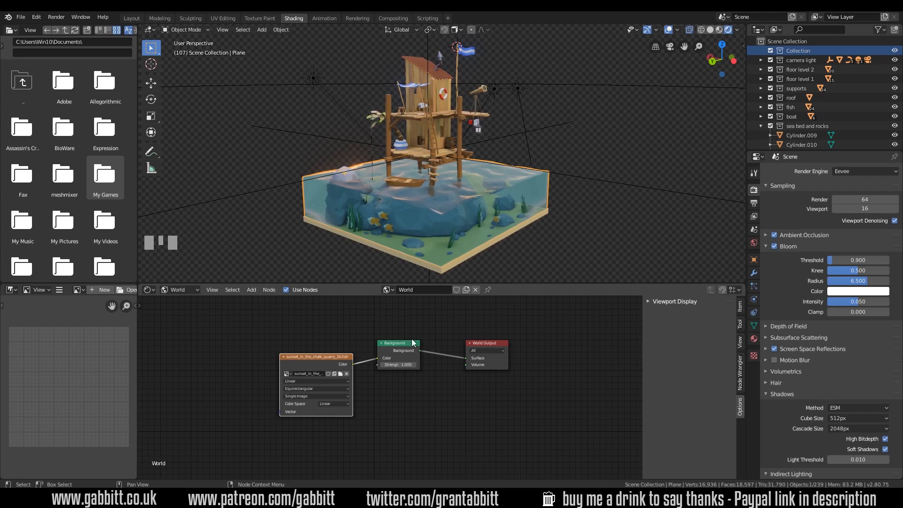
mouse_move(414, 367)
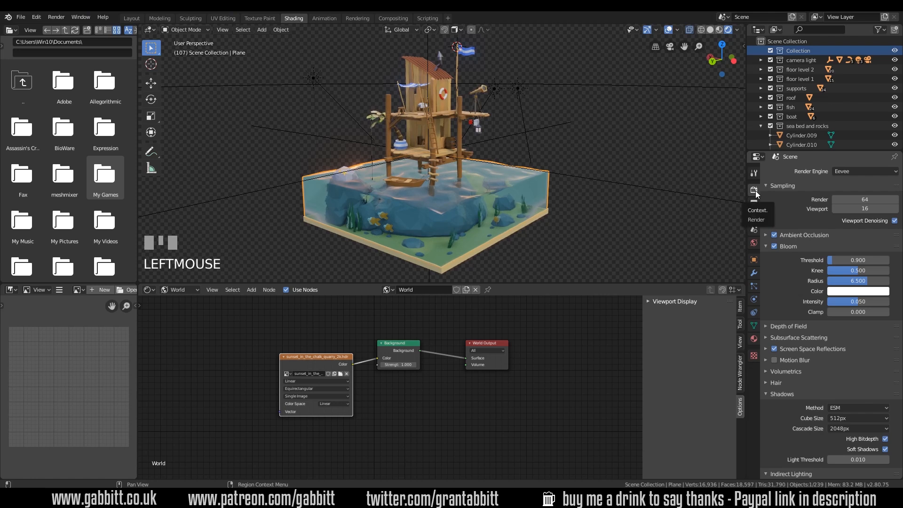
- Scroll down the Render Properties toward the Film panel's Transparent setting
scroll(down, 3)
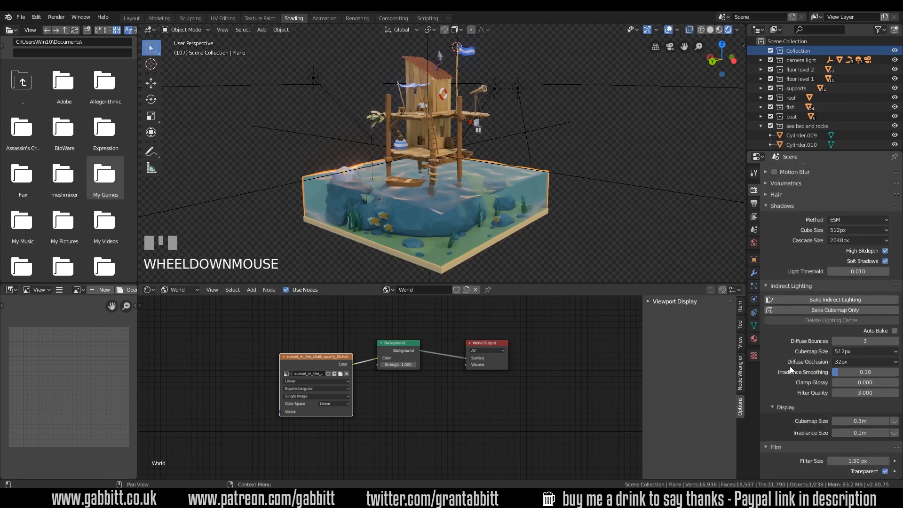
scroll(down, 3)
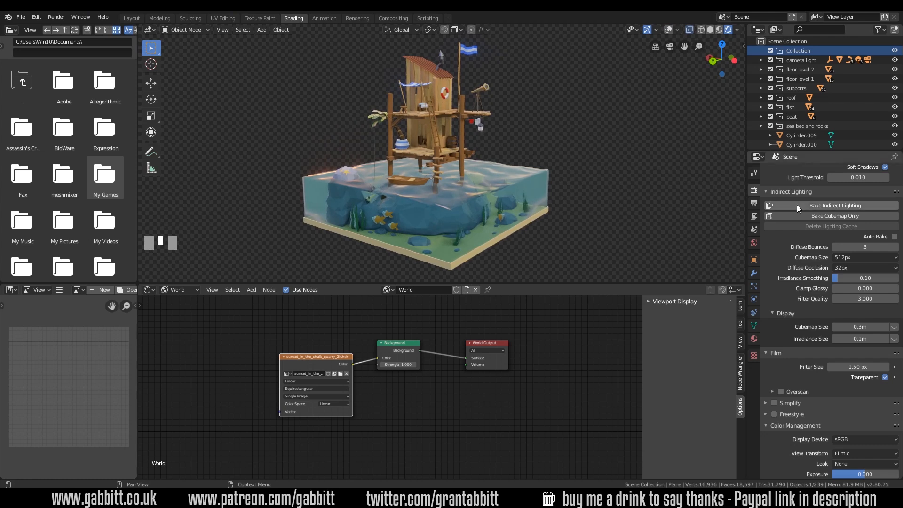
- Open Output Properties to confirm PNG file format with RGBA colour
click(753, 203)
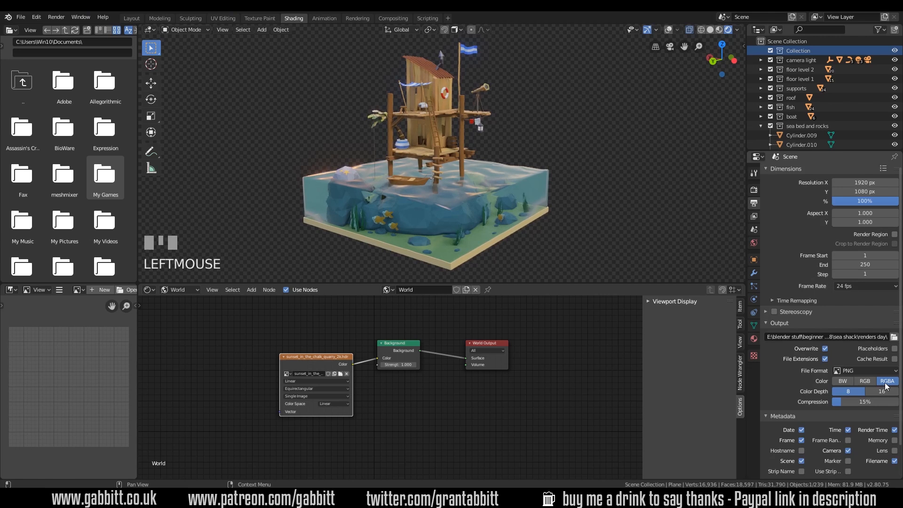
mouse_move(888, 381)
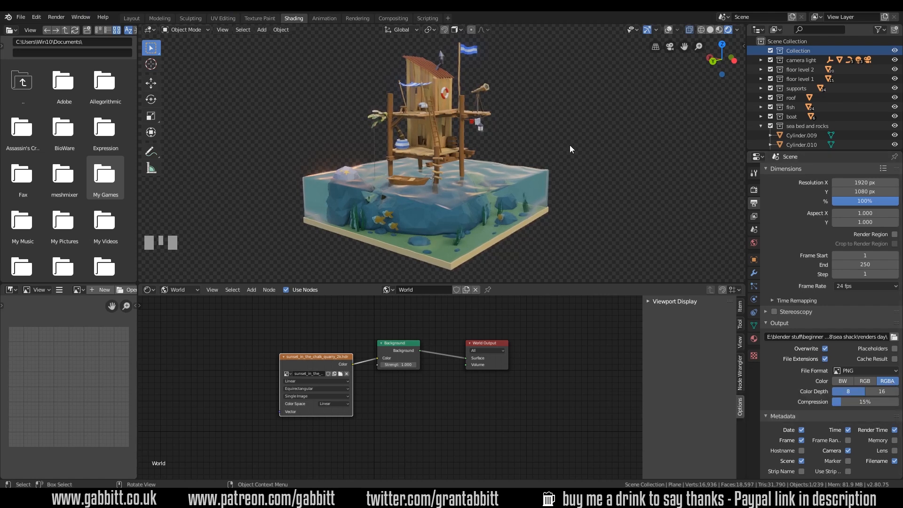
mouse_move(518, 210)
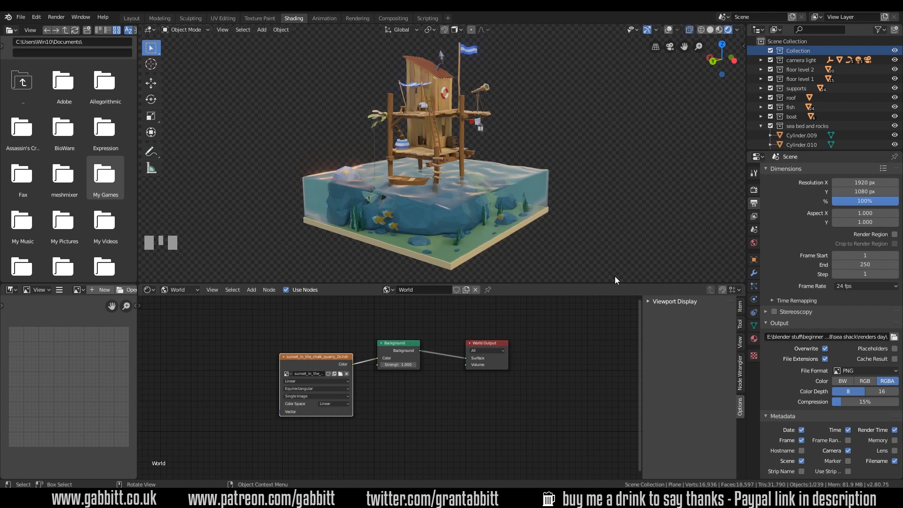
mouse_move(519, 192)
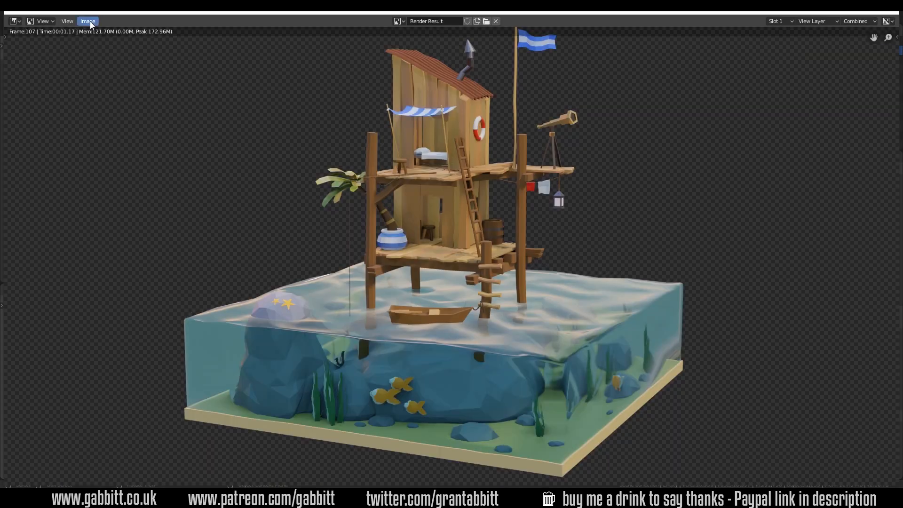
- Choose Image > Save As in the Render Result window
click(87, 21)
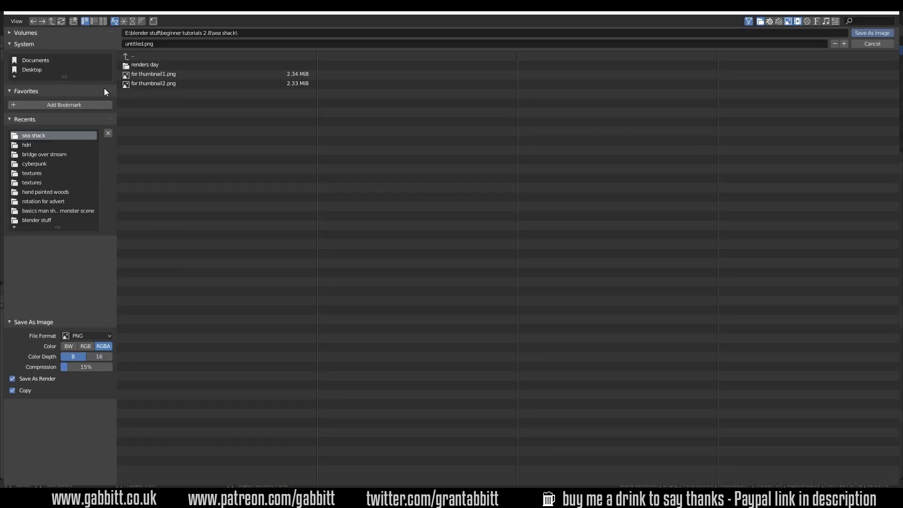
mouse_move(867, 49)
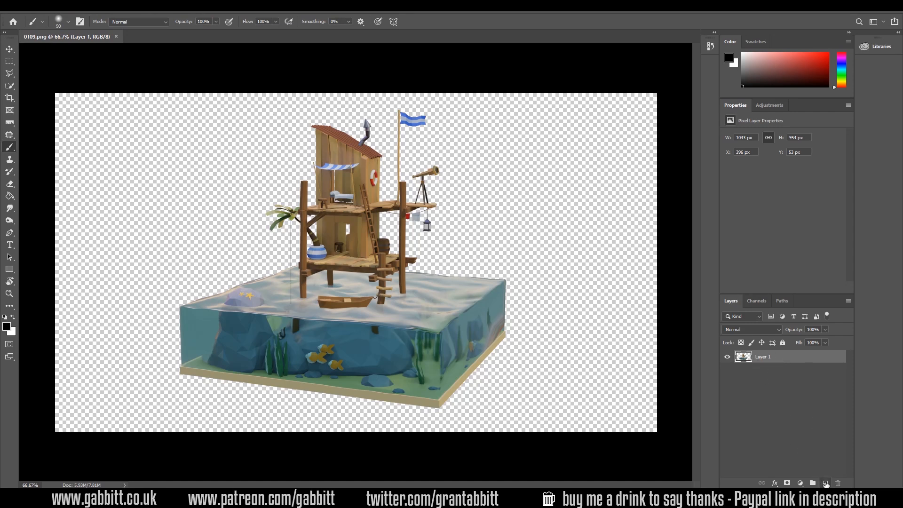
- Add a new background layer and confirm the sampled teal colour
click(825, 482)
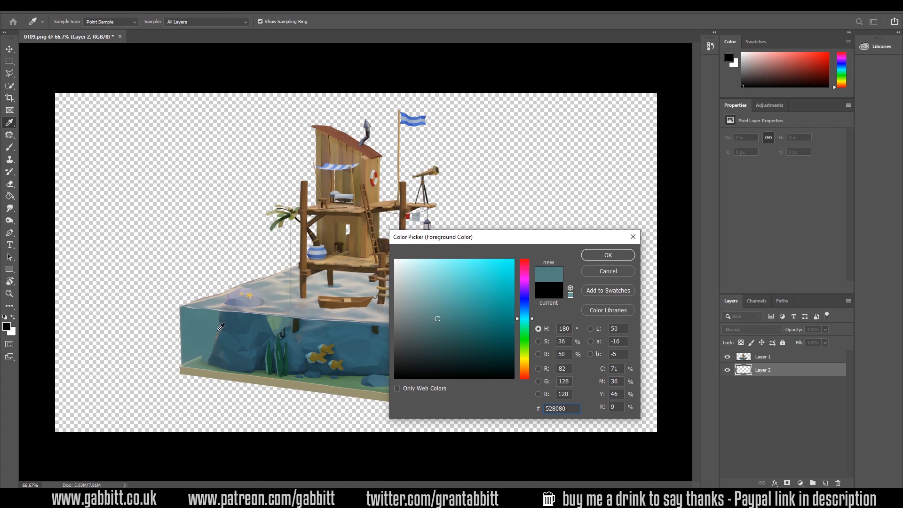
mouse_move(212, 317)
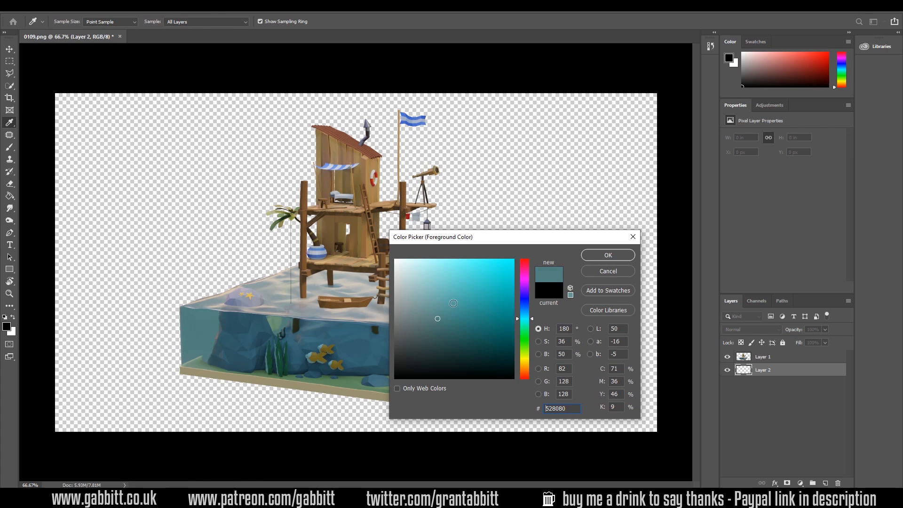
click(608, 255)
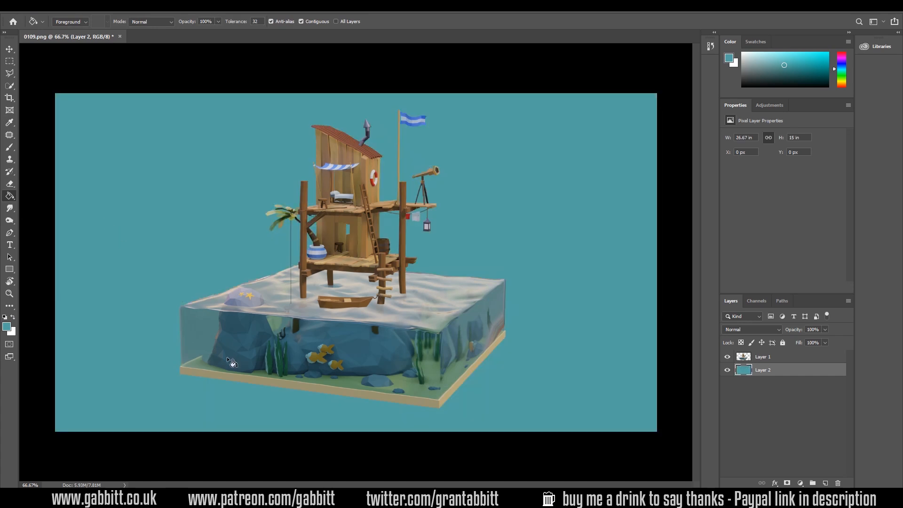
mouse_move(614, 330)
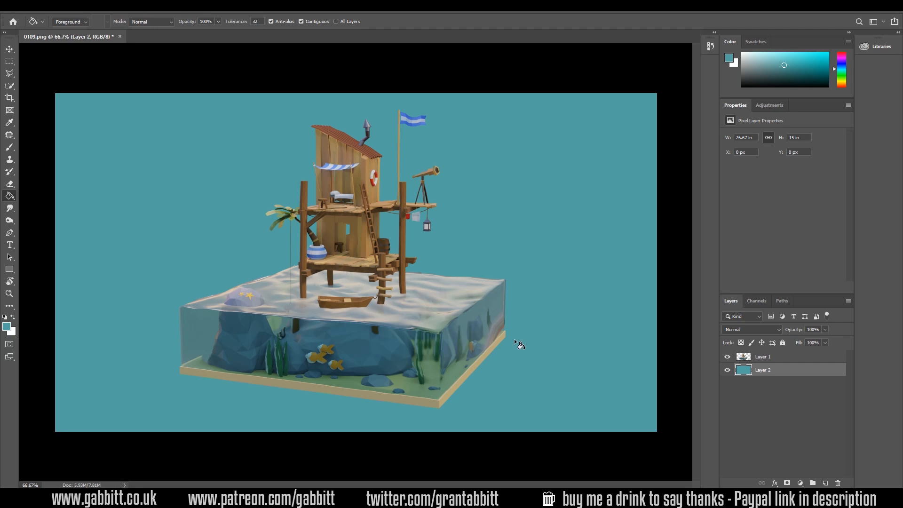
mouse_move(457, 263)
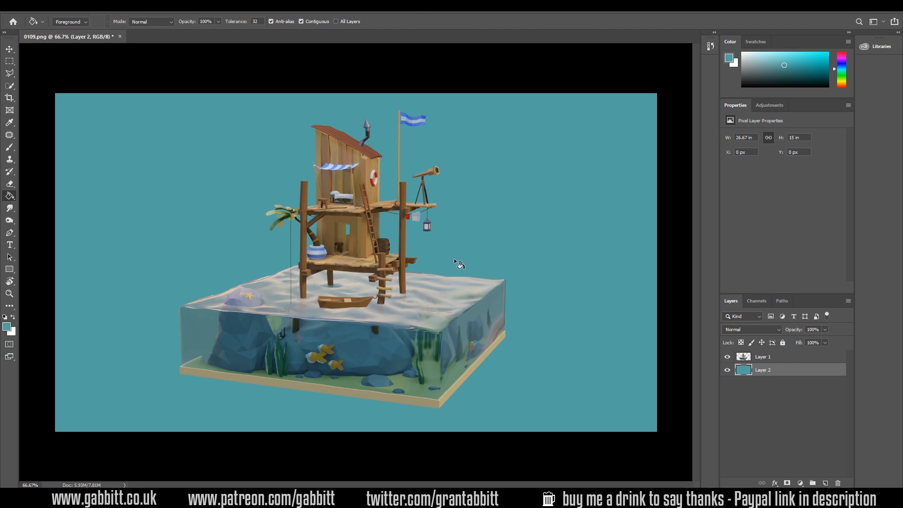
mouse_move(182, 485)
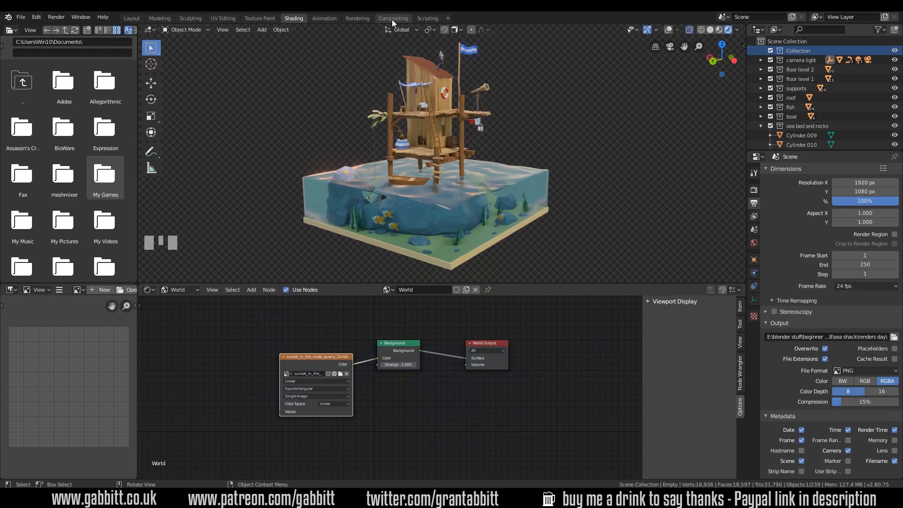
- Switch to the Compositing workspace, enable Use Nodes, and move the Composite node
click(393, 18)
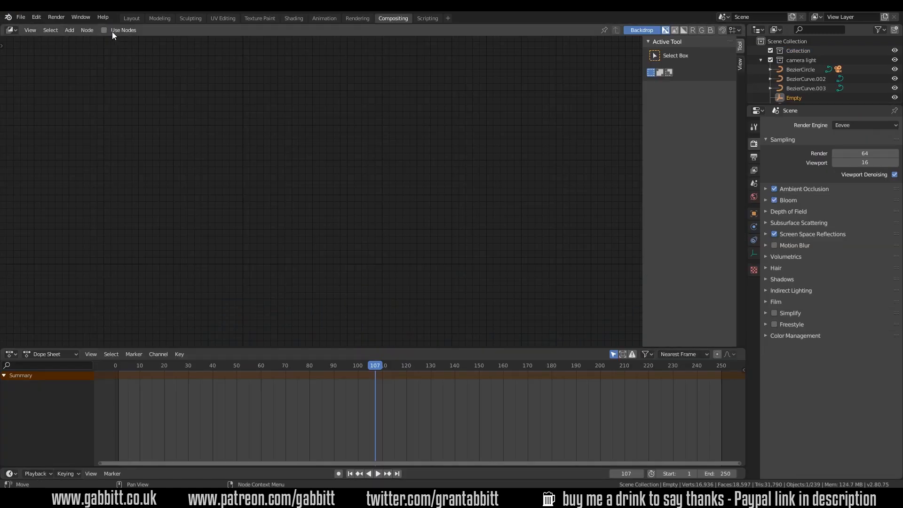
click(104, 29)
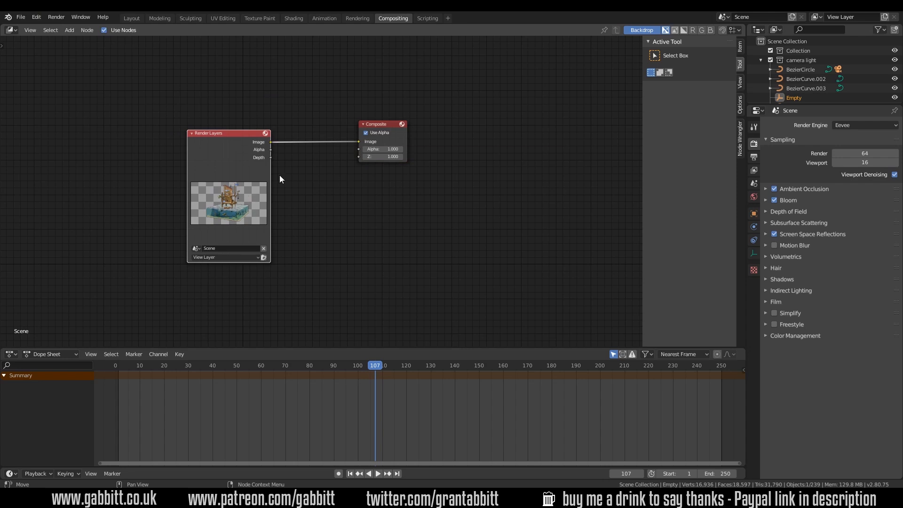
drag(376, 124, 438, 97)
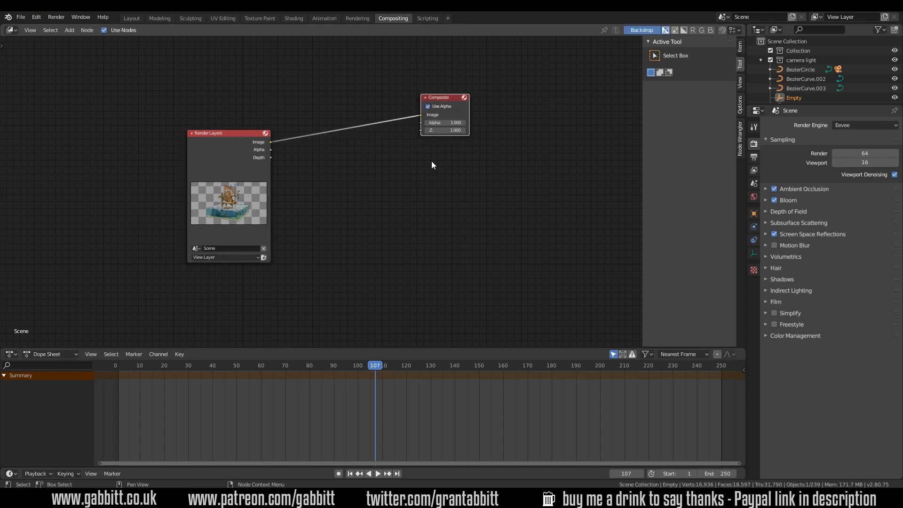
- Add a Viewer node and connect the rendered image to it
click(69, 30)
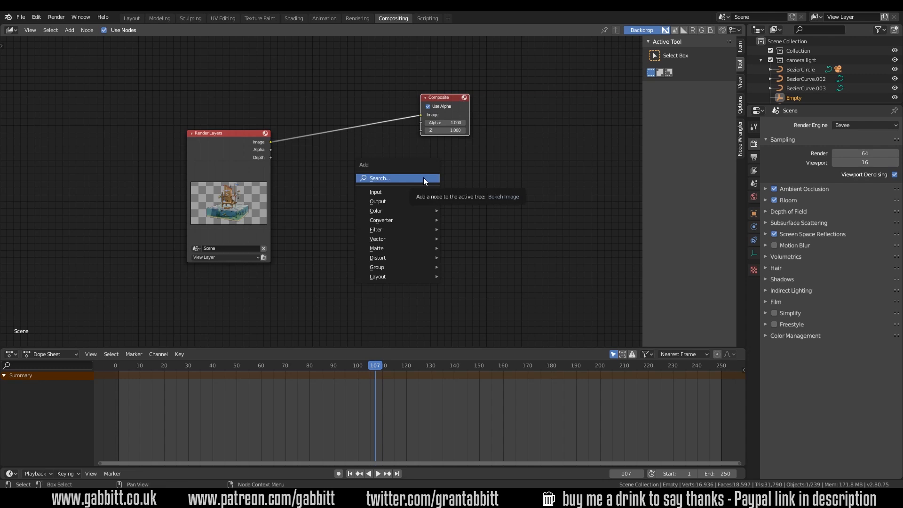
mouse_move(419, 183)
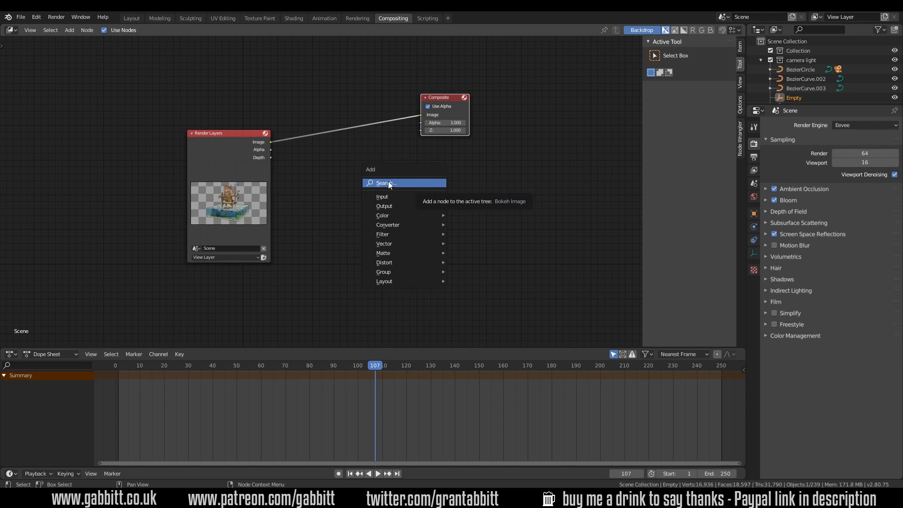
text(view)
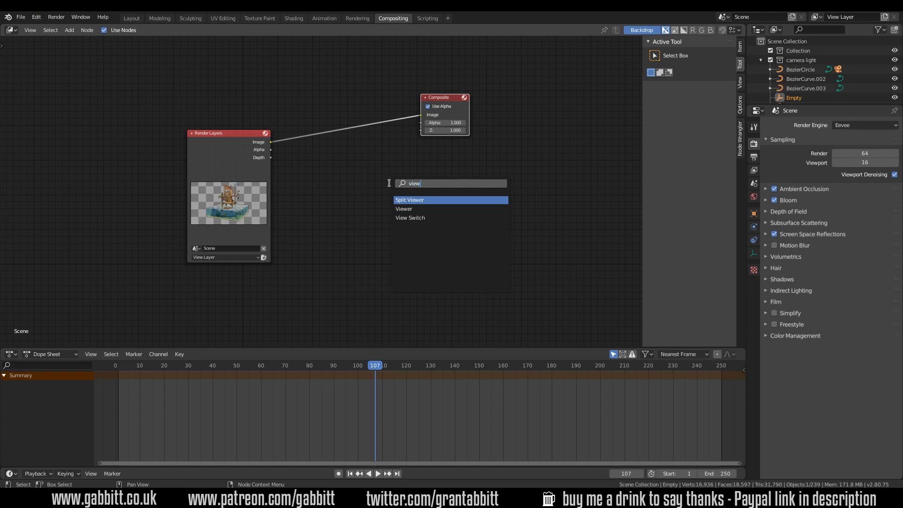
click(404, 208)
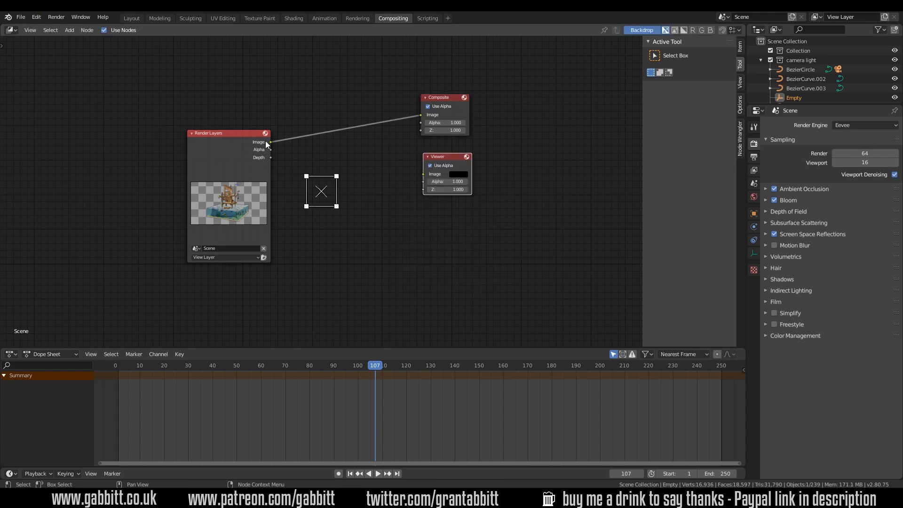
drag(270, 142, 423, 174)
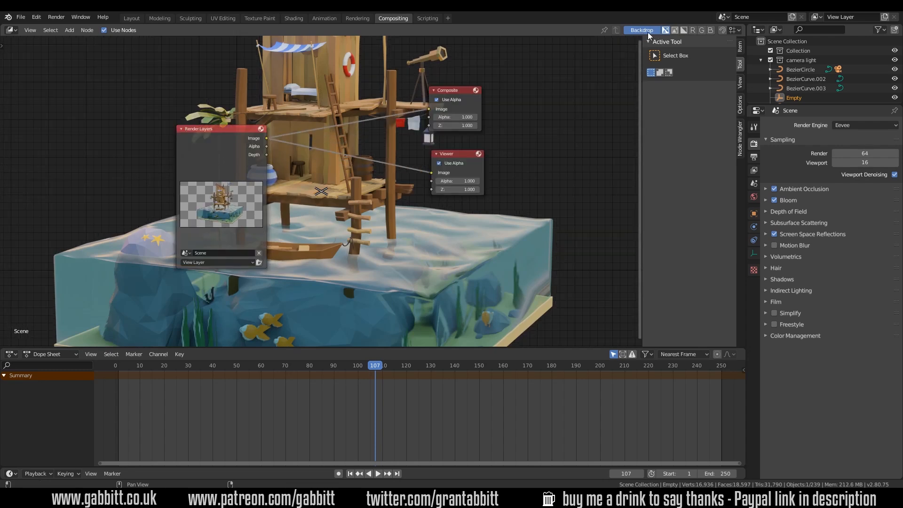
- Spread the nodes apart and add an Image node via the 'im' search
click(641, 30)
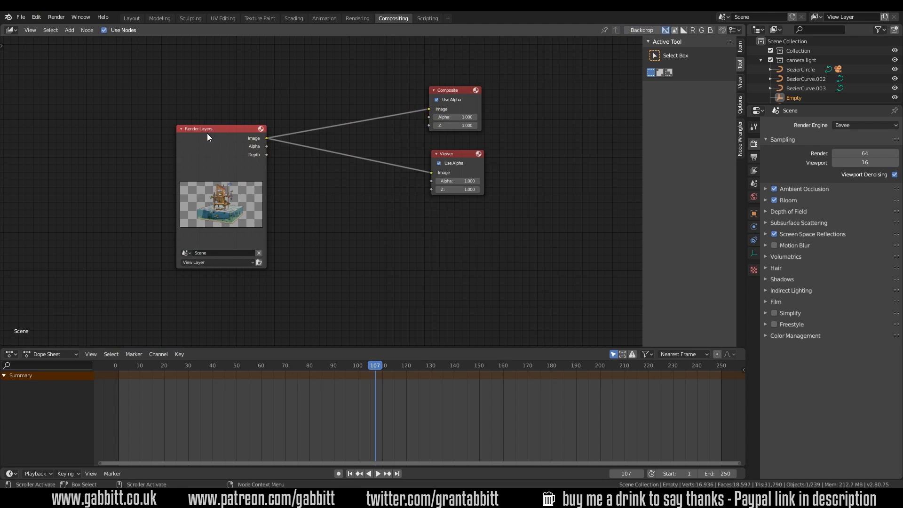
drag(208, 137, 174, 106)
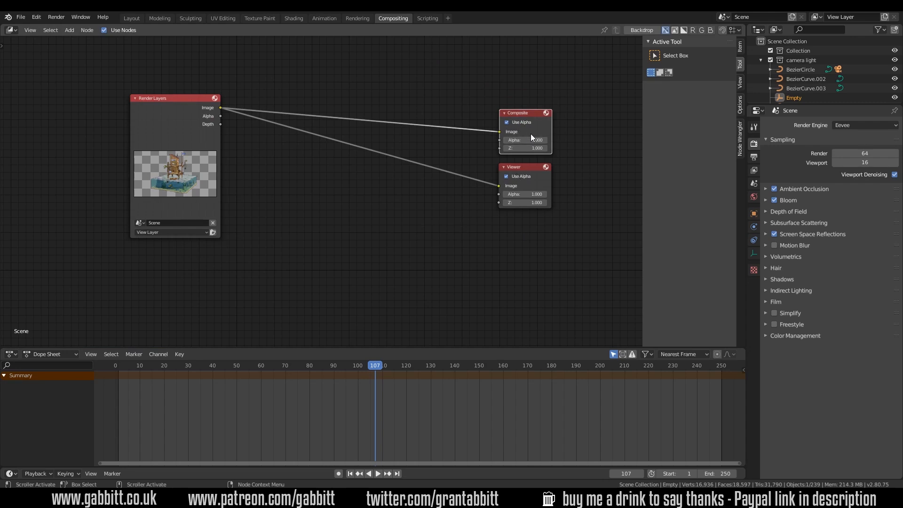
mouse_move(493, 186)
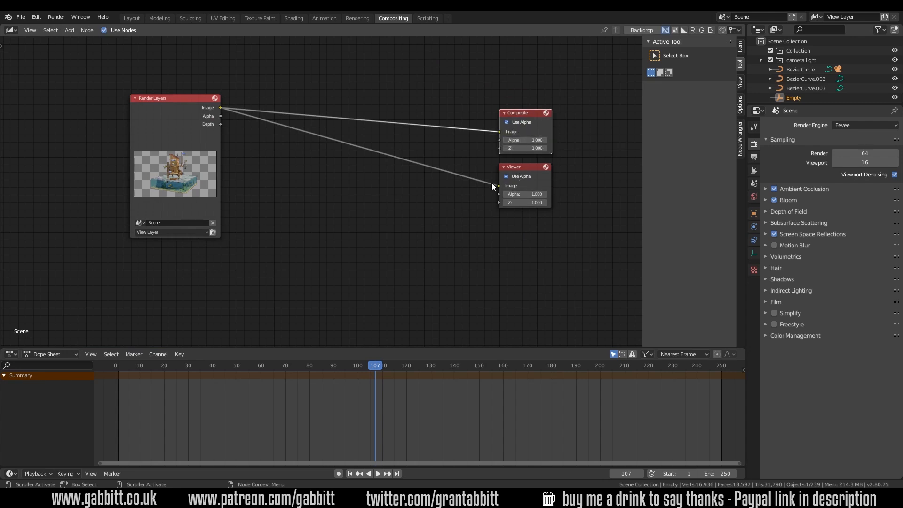
mouse_move(286, 213)
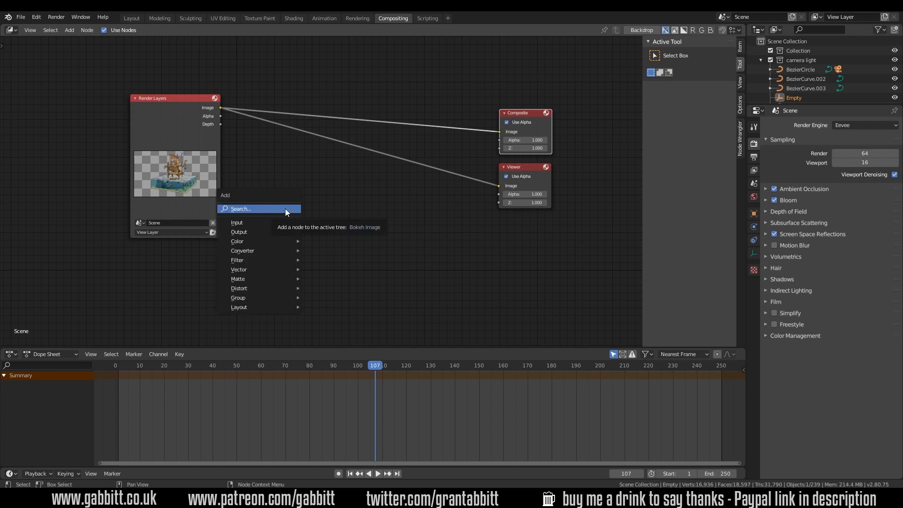
text(im)
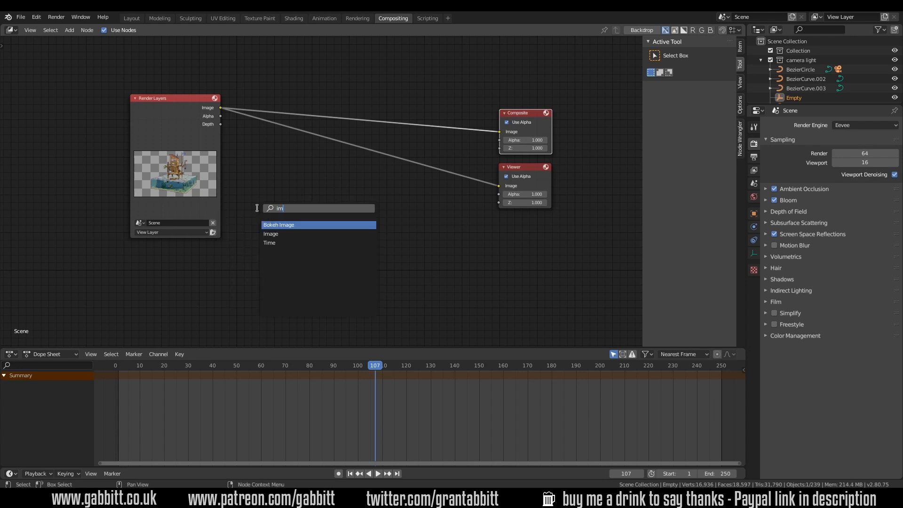
click(270, 234)
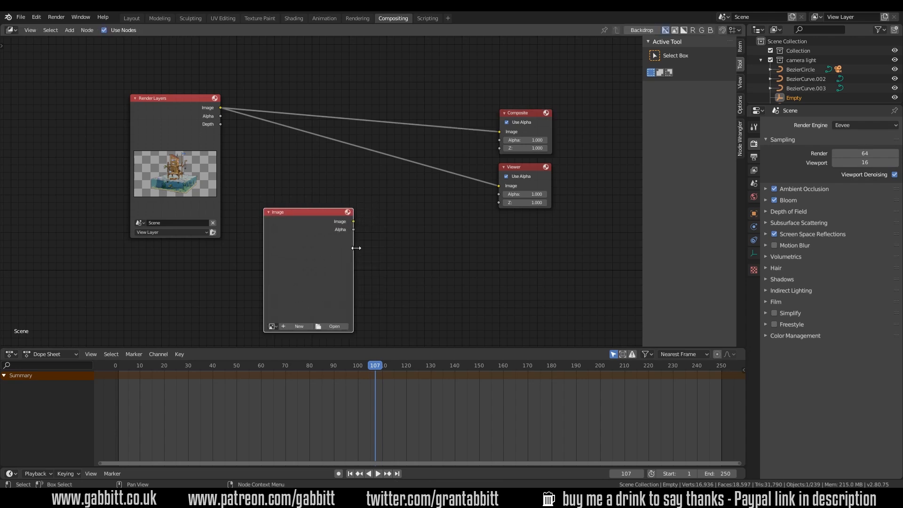
click(300, 326)
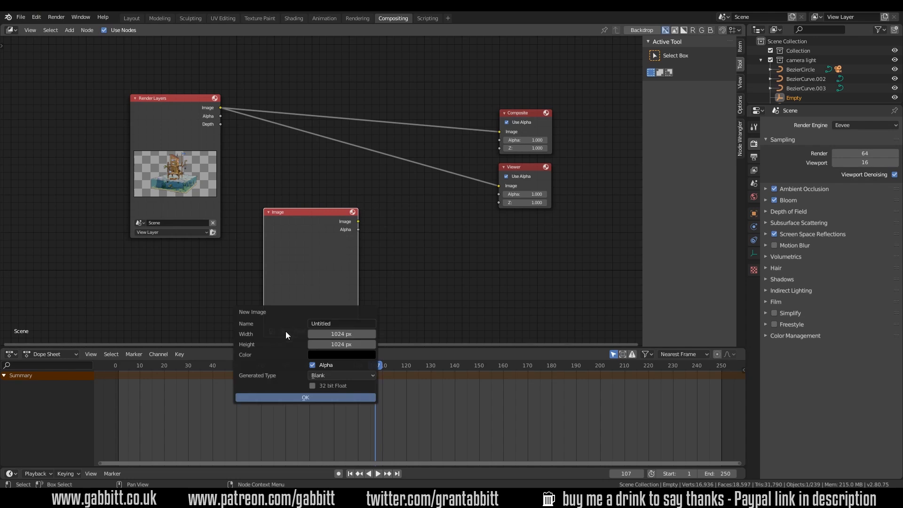
- Make the new image 1920×1080 with a solid blue colour and toggled alpha
click(341, 334)
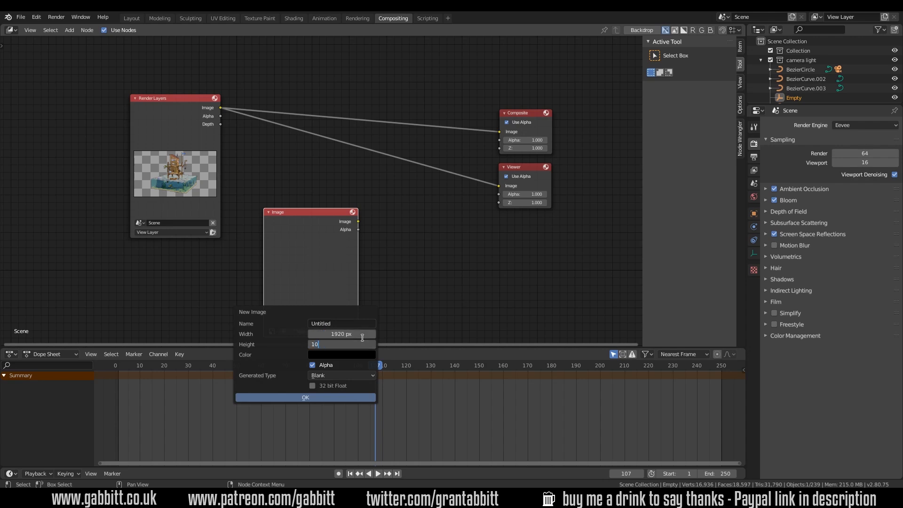
text(1080)
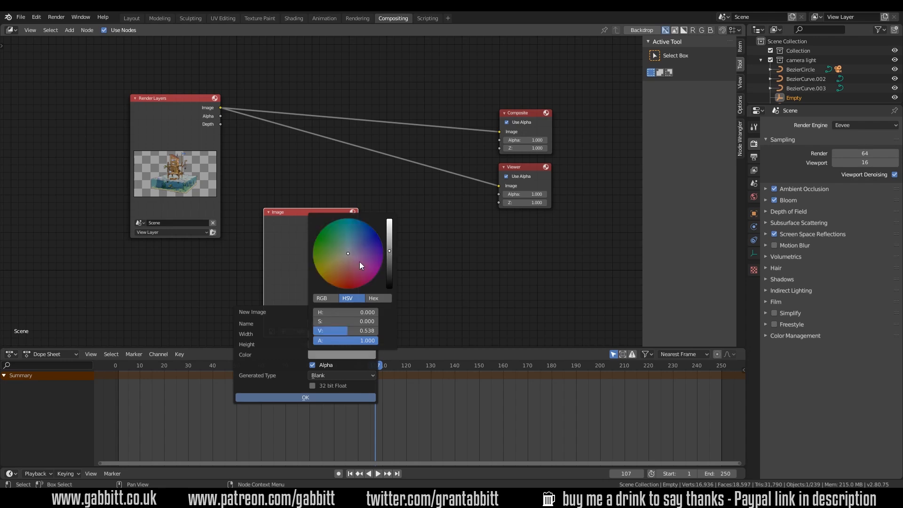
click(350, 232)
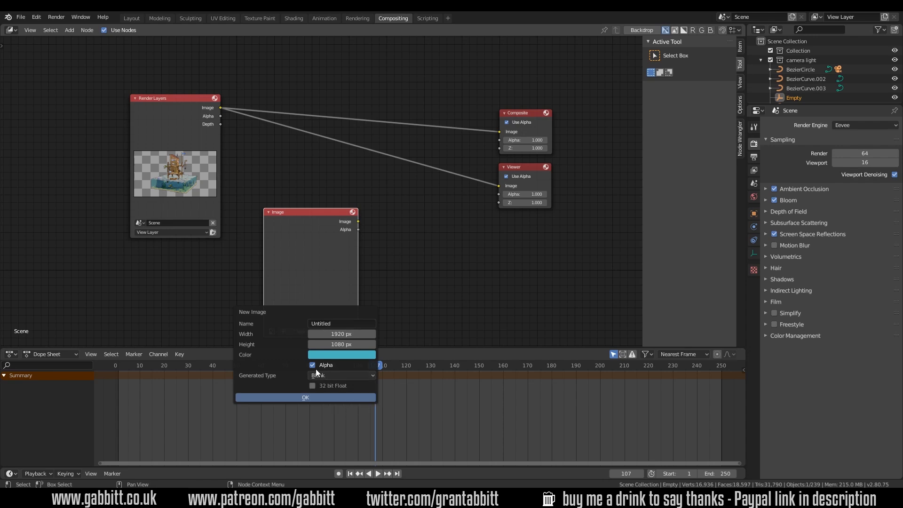
mouse_move(313, 368)
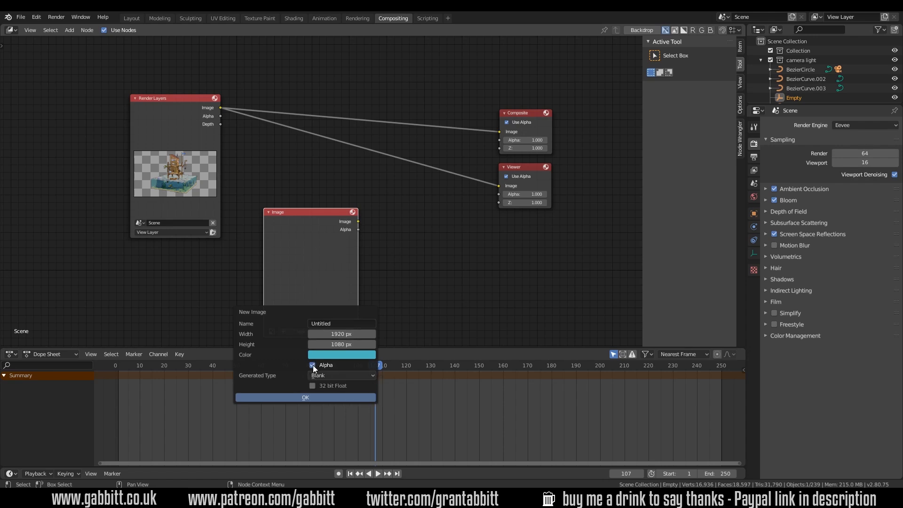
click(305, 397)
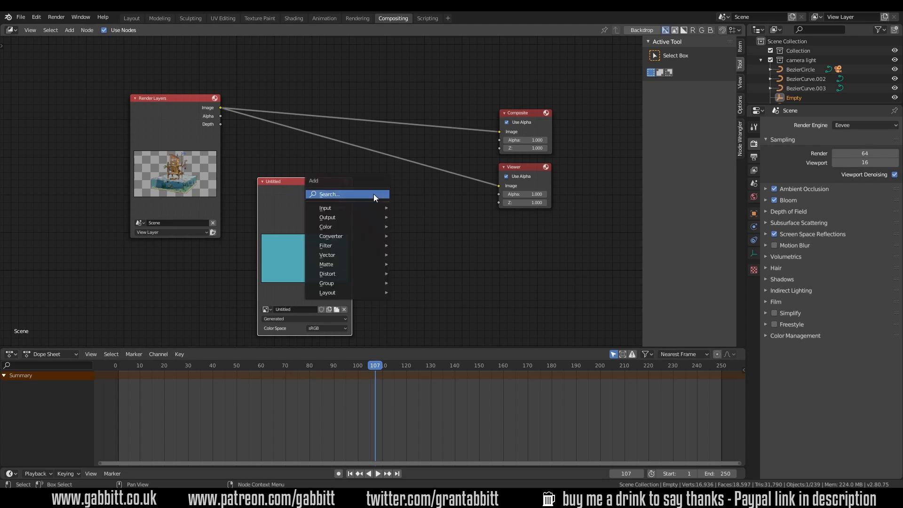
- Add a Mix node and link its result into the Composite output
click(325, 208)
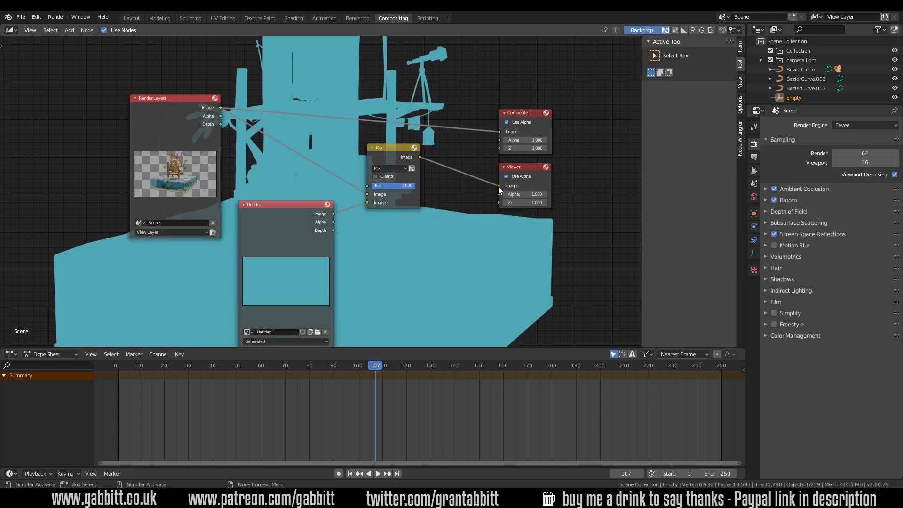
mouse_move(186, 170)
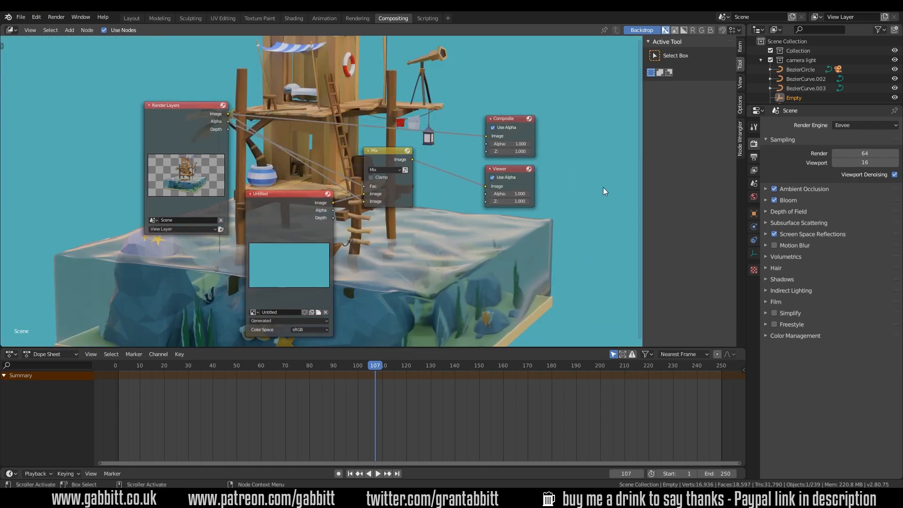
mouse_move(446, 242)
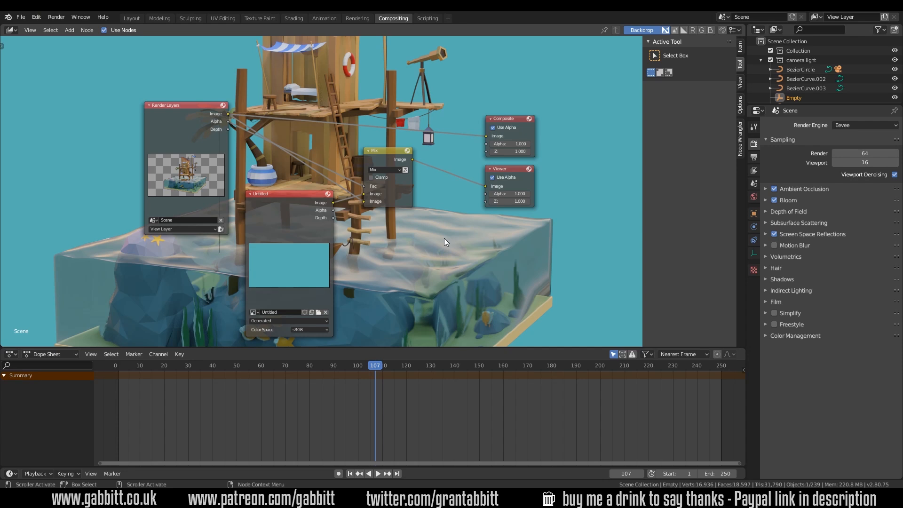
mouse_move(456, 185)
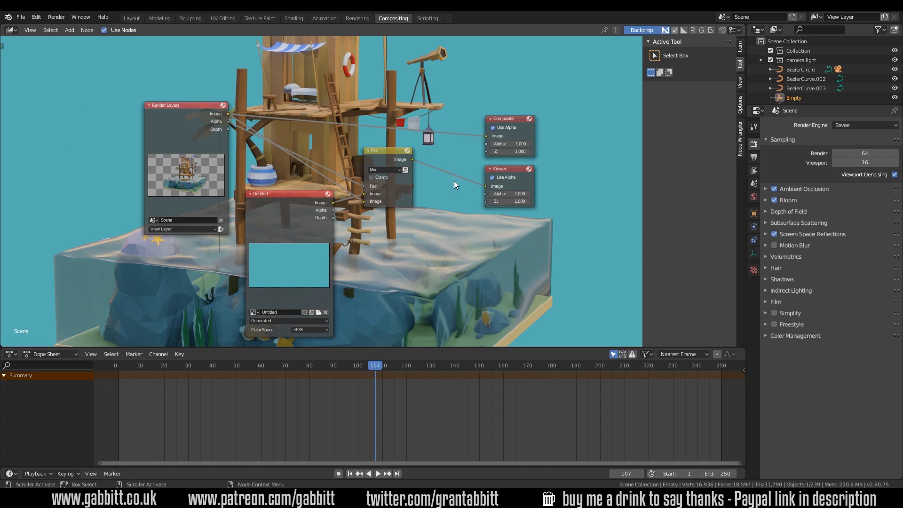
mouse_move(471, 196)
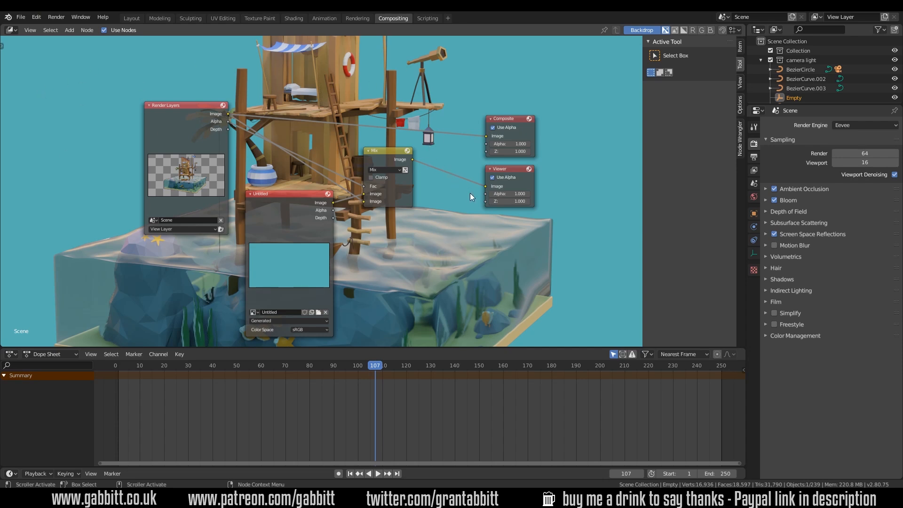
mouse_move(412, 163)
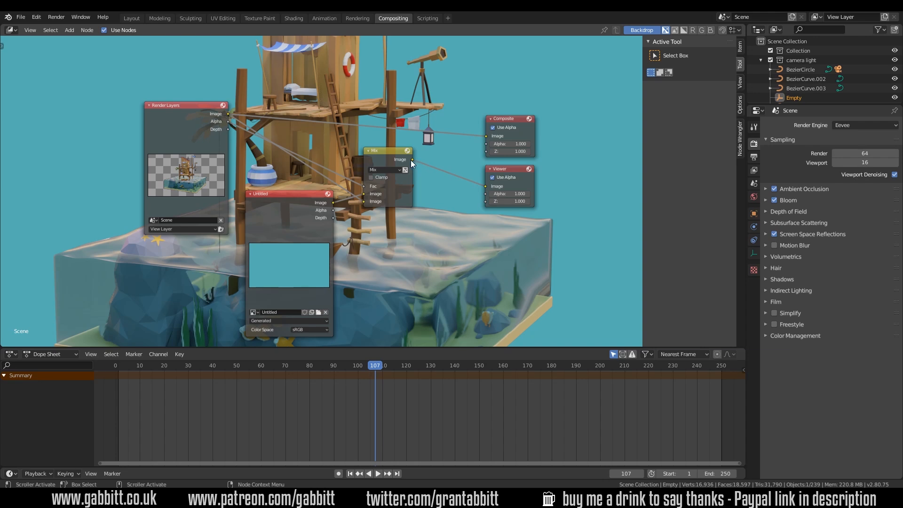
drag(410, 159, 487, 136)
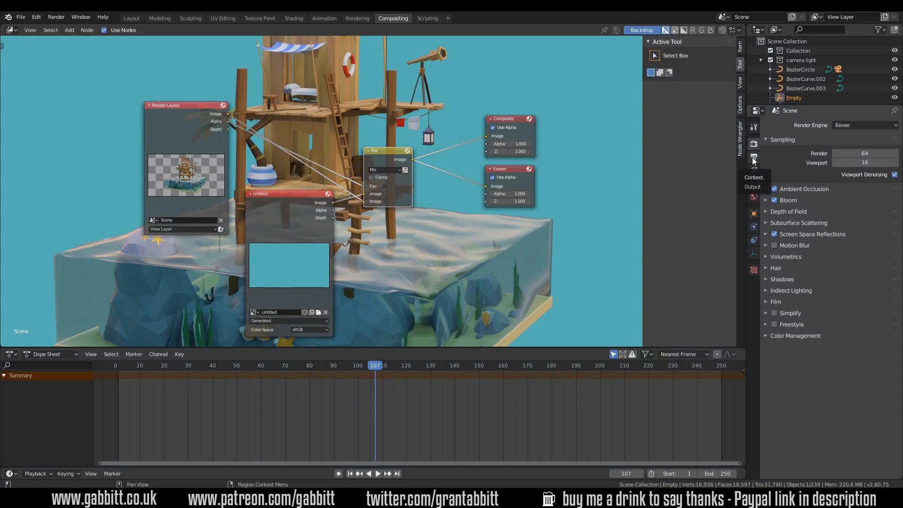
- Change the output file format from PNG to FFmpeg video and expand Encoding
click(754, 157)
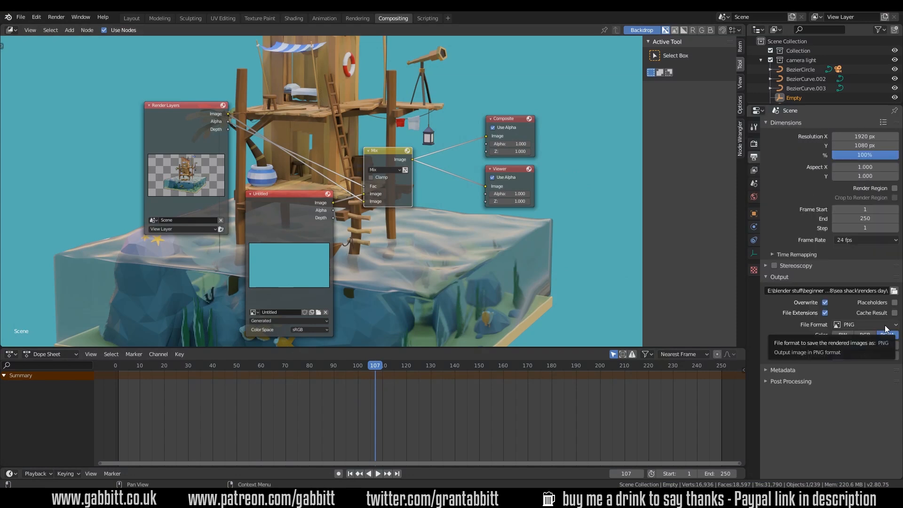
click(866, 325)
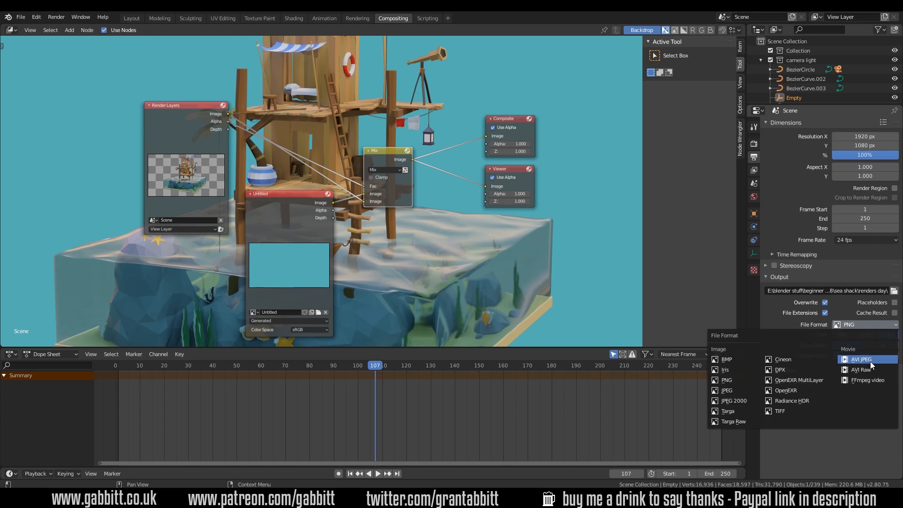
mouse_move(867, 380)
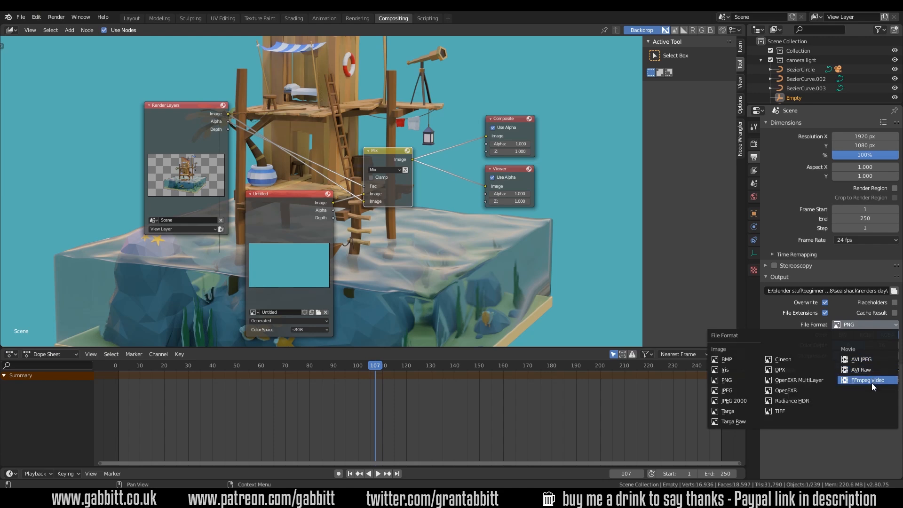
click(867, 379)
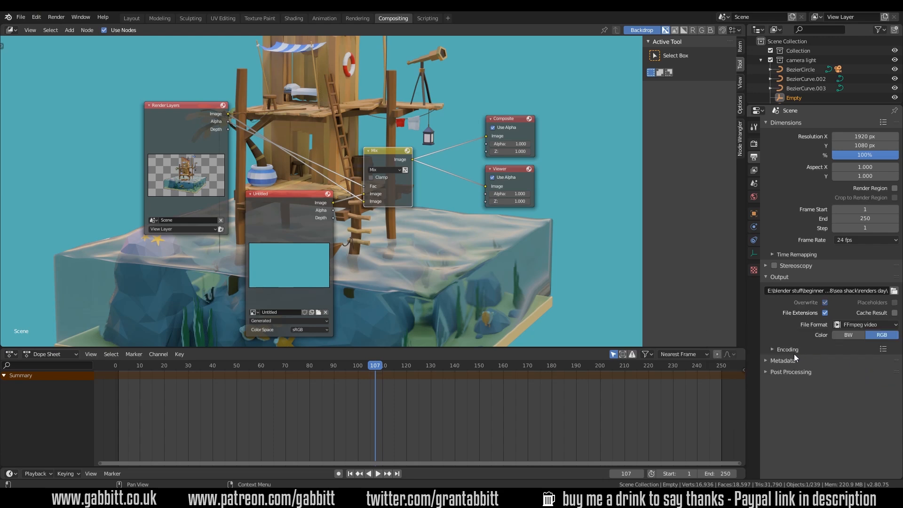
click(772, 349)
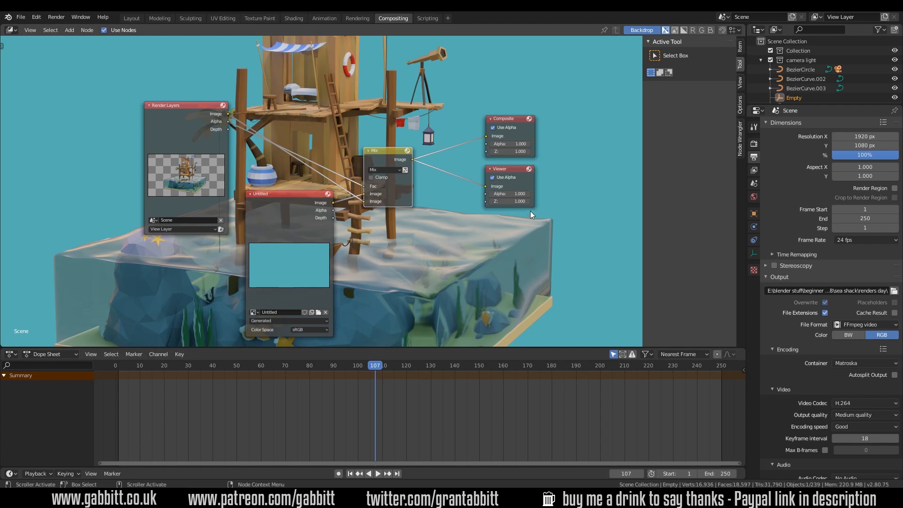
mouse_move(631, 223)
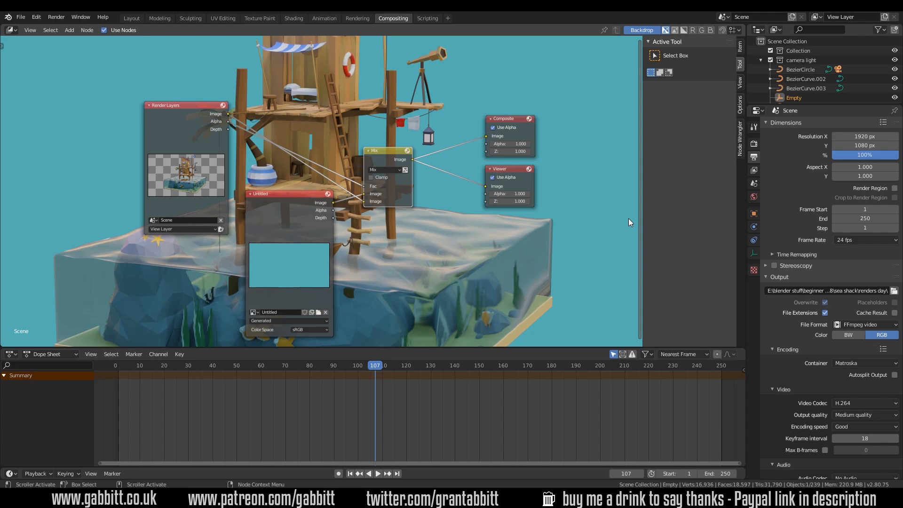
mouse_move(593, 301)
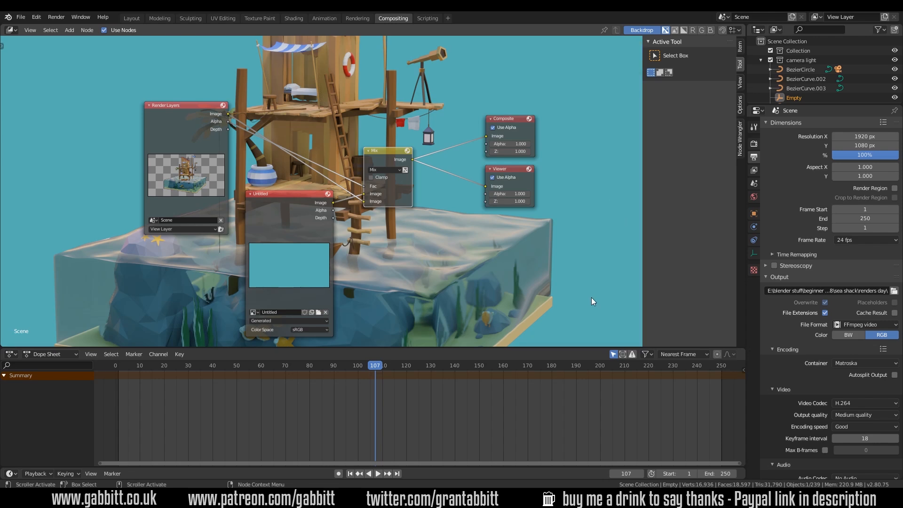